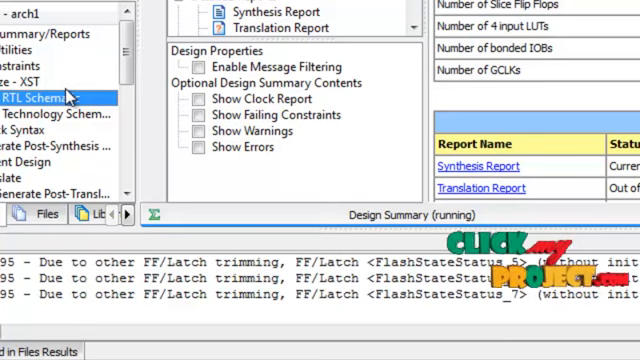
Create an RTL schematic with the FlashCtrl top-level block as the selected element
{"action": "double_click", "coordinate": [48, 96]}
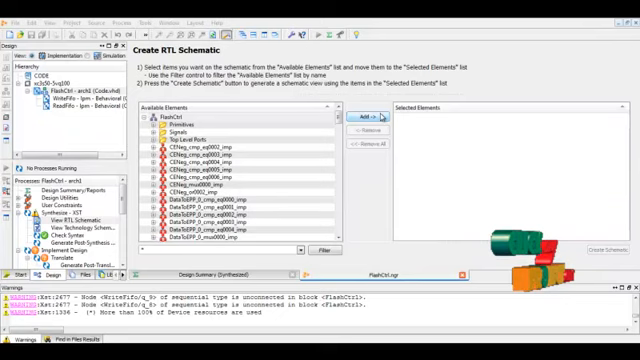
{"action": "left_click", "coordinate": [366, 118]}
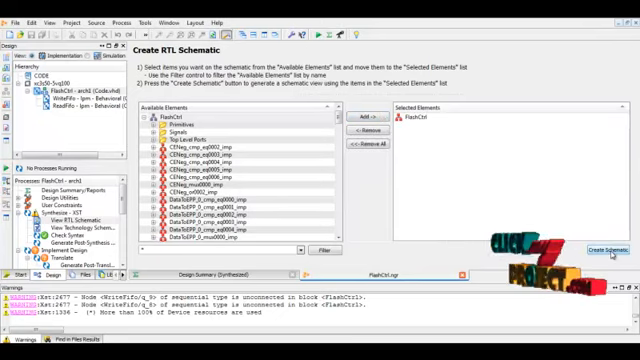
{"action": "left_click", "coordinate": [608, 244]}
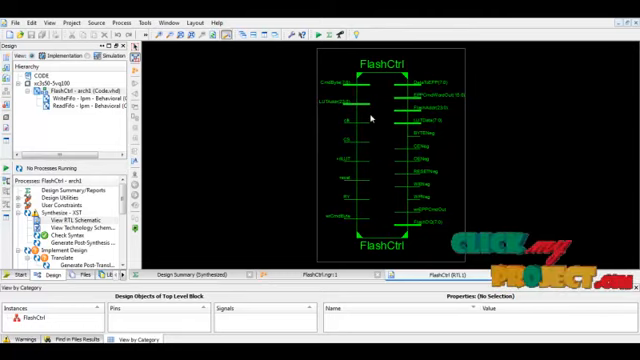
{"action": "mouse_move", "coordinate": [348, 152]}
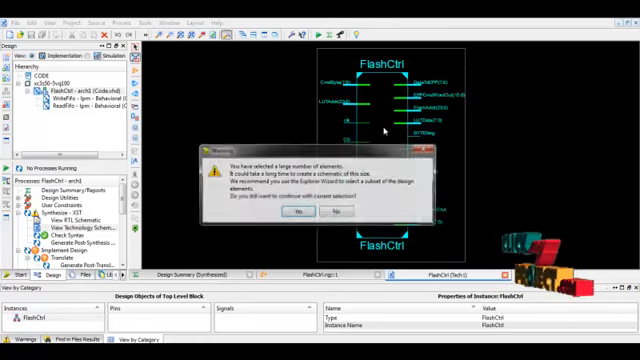
{"action": "left_click", "coordinate": [296, 218]}
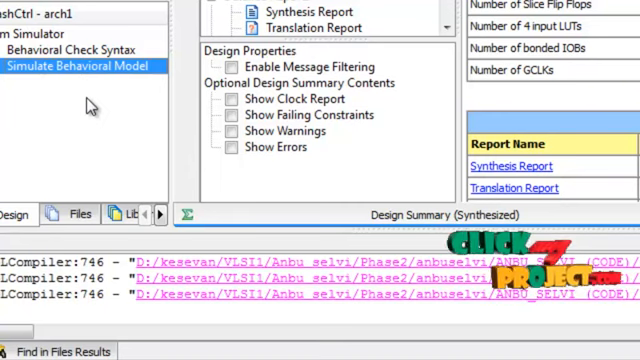
{"action": "mouse_move", "coordinate": [148, 84]}
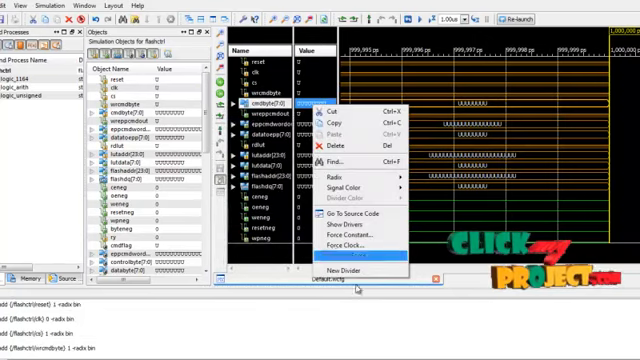
{"action": "left_click", "coordinate": [340, 236]}
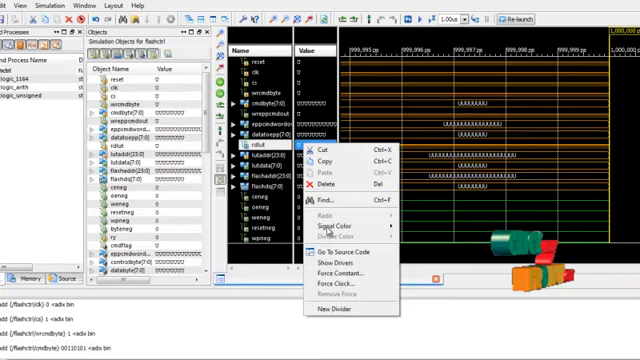
{"action": "left_click", "coordinate": [332, 272]}
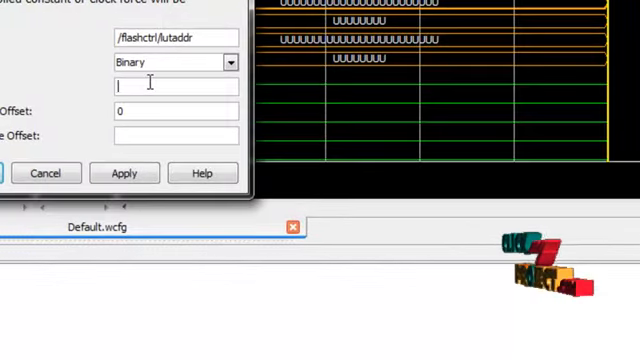
{"action": "type", "text": "001101101100"}
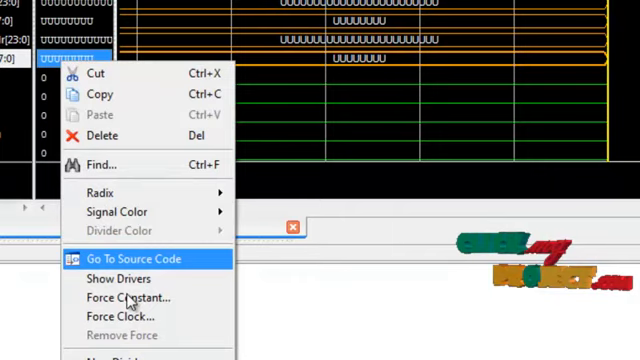
Force flashdq to the constant binary value 00101 and apply it
{"action": "left_click", "coordinate": [122, 298]}
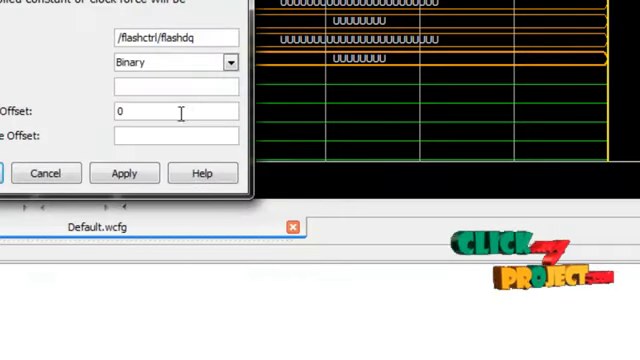
{"action": "type", "text": "00101"}
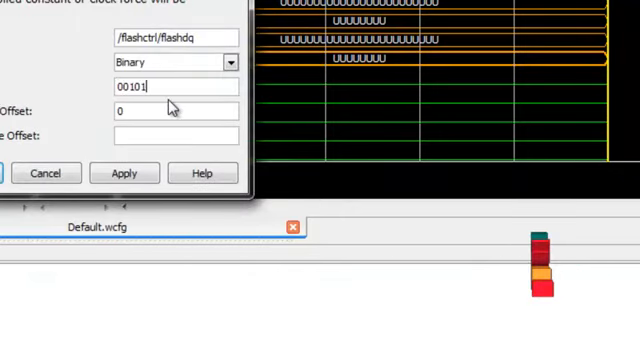
{"action": "left_click", "coordinate": [124, 172]}
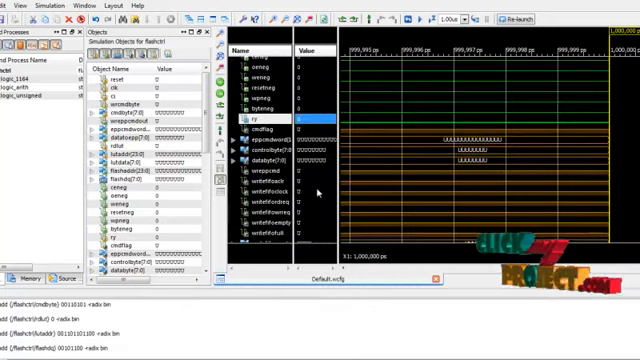
Scroll down the waveform signal list to reach the next signal to force
{"action": "scroll", "scroll_direction": "down", "scroll_amount": 3}
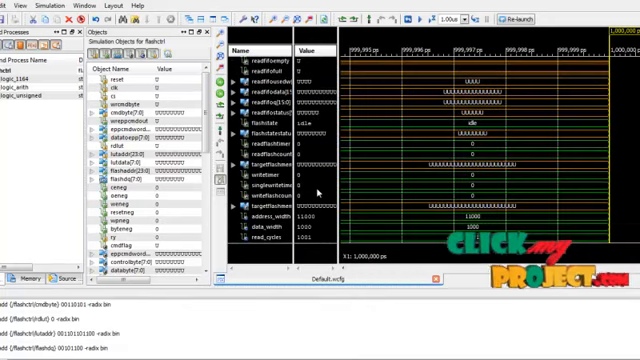
{"action": "scroll", "scroll_direction": "down", "scroll_amount": 3}
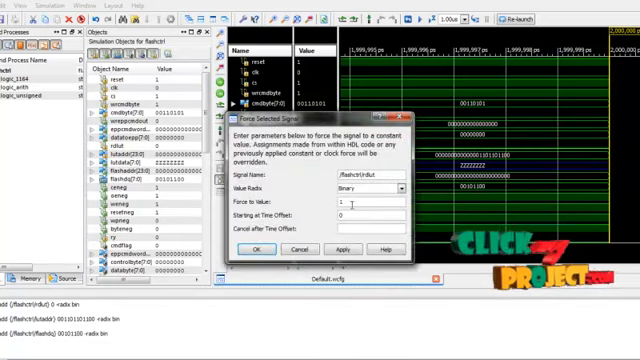
Apply the pending forced value, then force a signal near the list top to a constant
{"action": "left_click", "coordinate": [262, 248]}
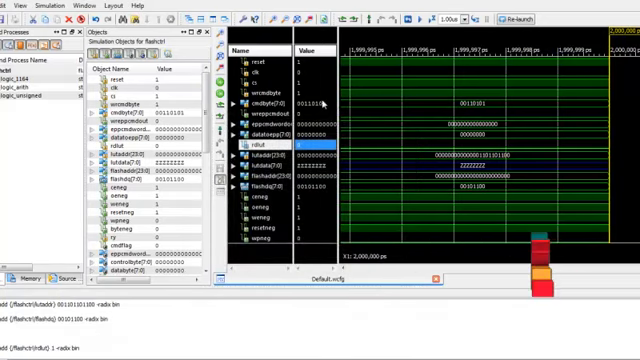
{"action": "right_click", "coordinate": [244, 72]}
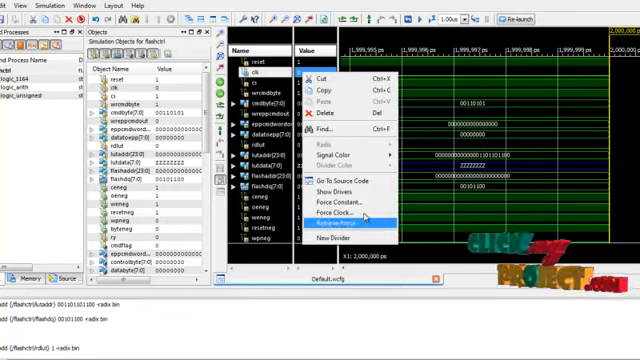
{"action": "left_click", "coordinate": [336, 206]}
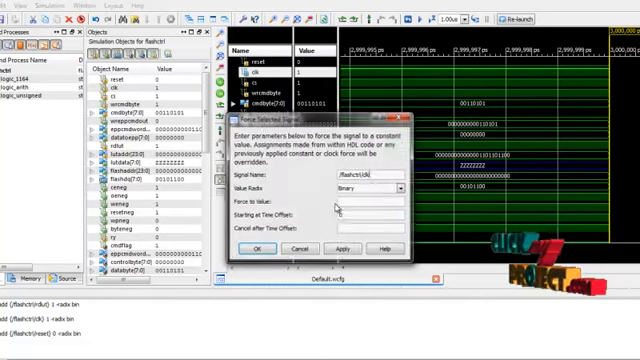
{"action": "left_click", "coordinate": [260, 246]}
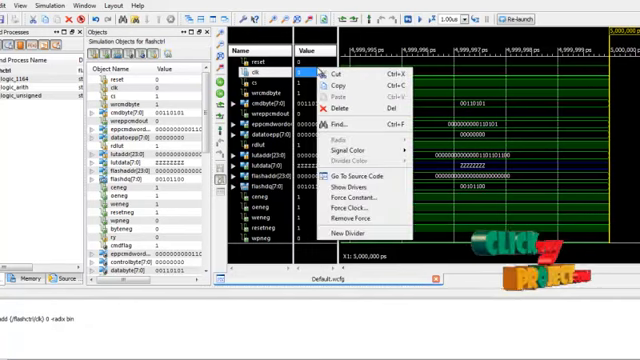
Force further inputs including clk to constants and run the waveforms out to about 11 us
{"action": "left_click", "coordinate": [348, 198]}
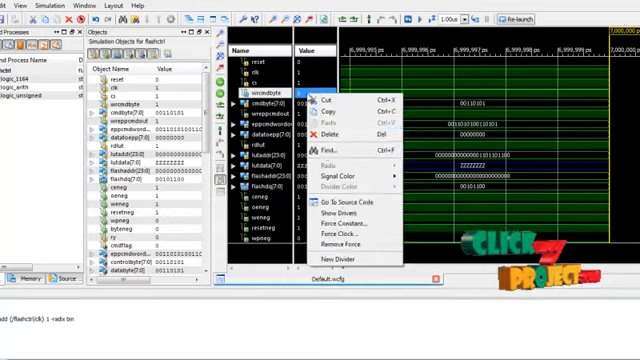
{"action": "left_click", "coordinate": [348, 234]}
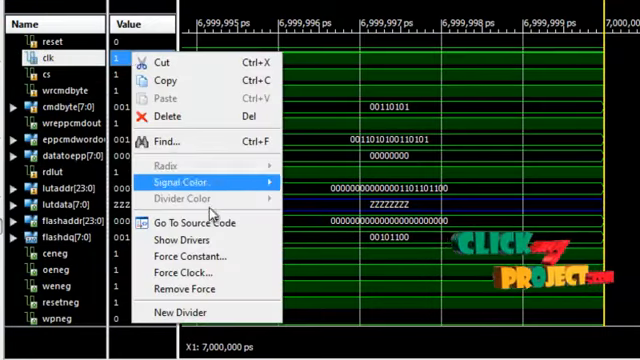
{"action": "left_click", "coordinate": [186, 248]}
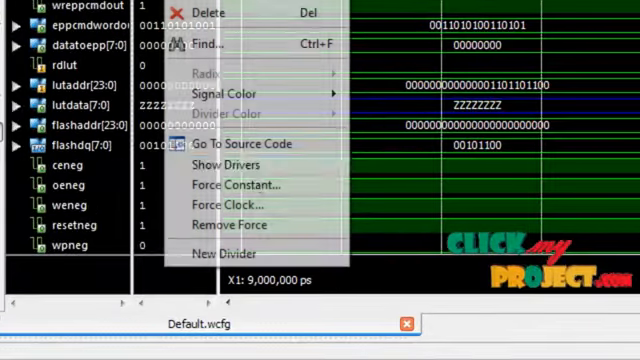
{"action": "left_click", "coordinate": [236, 184]}
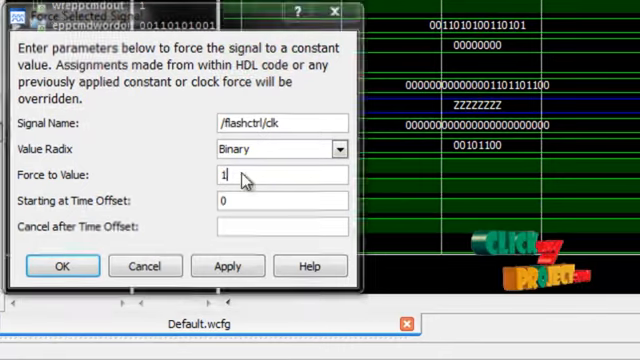
{"action": "left_click", "coordinate": [62, 264]}
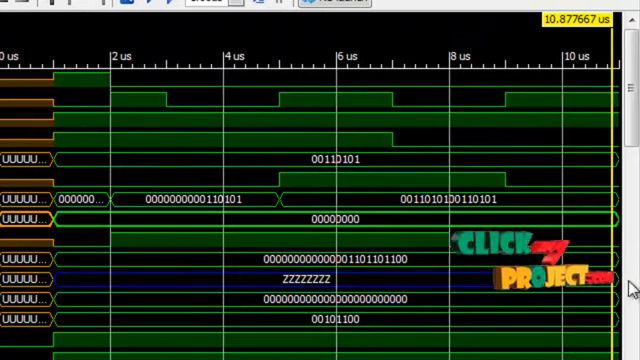
{"action": "scroll", "scroll_direction": "right", "scroll_amount": 3}
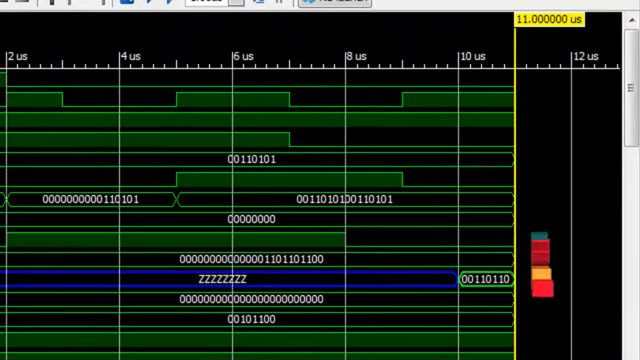